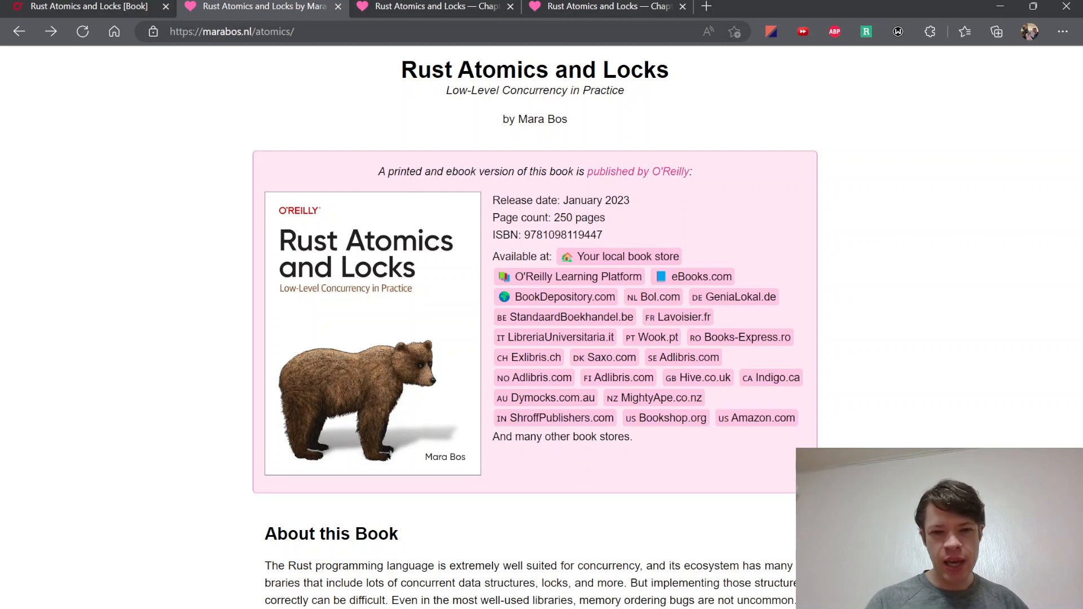
mouse_move(537, 244)
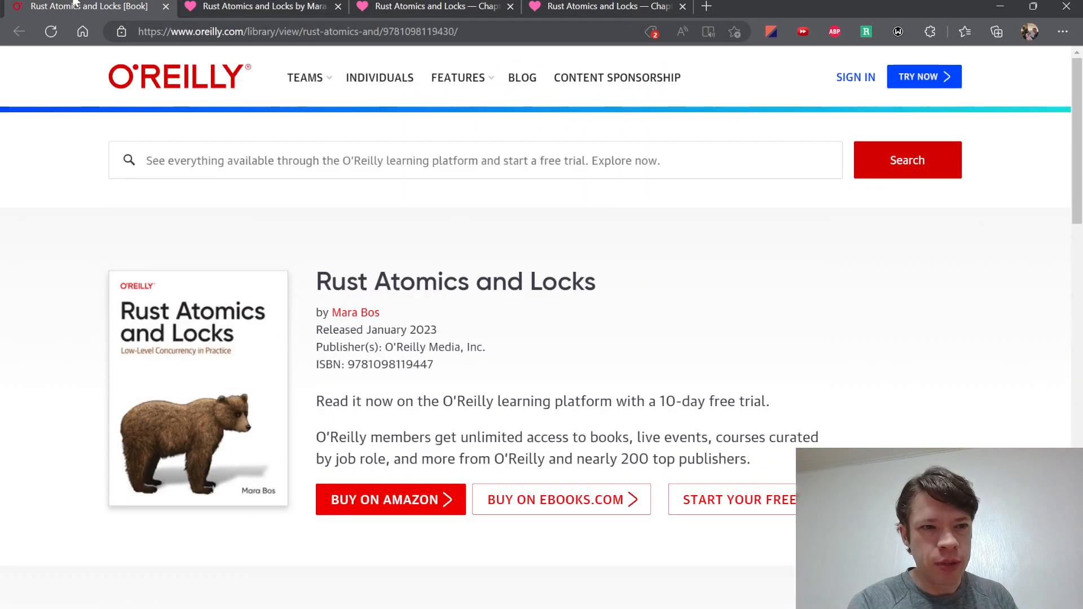
mouse_move(348, 192)
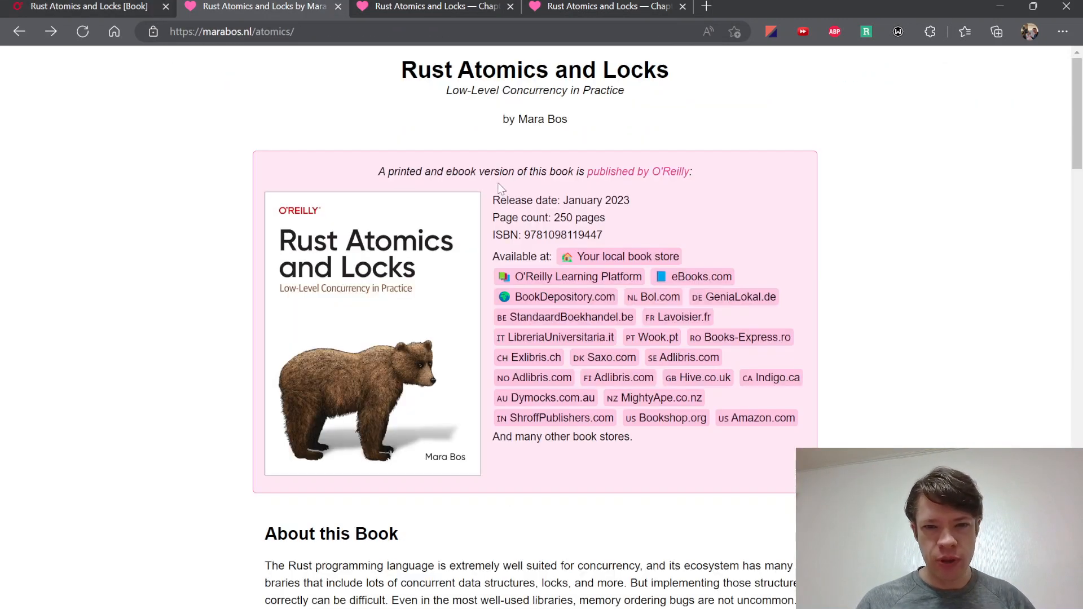
Scroll down through the homepage's About section and Table of Contents toward the Chapter 1 link.
scroll(down, 3)
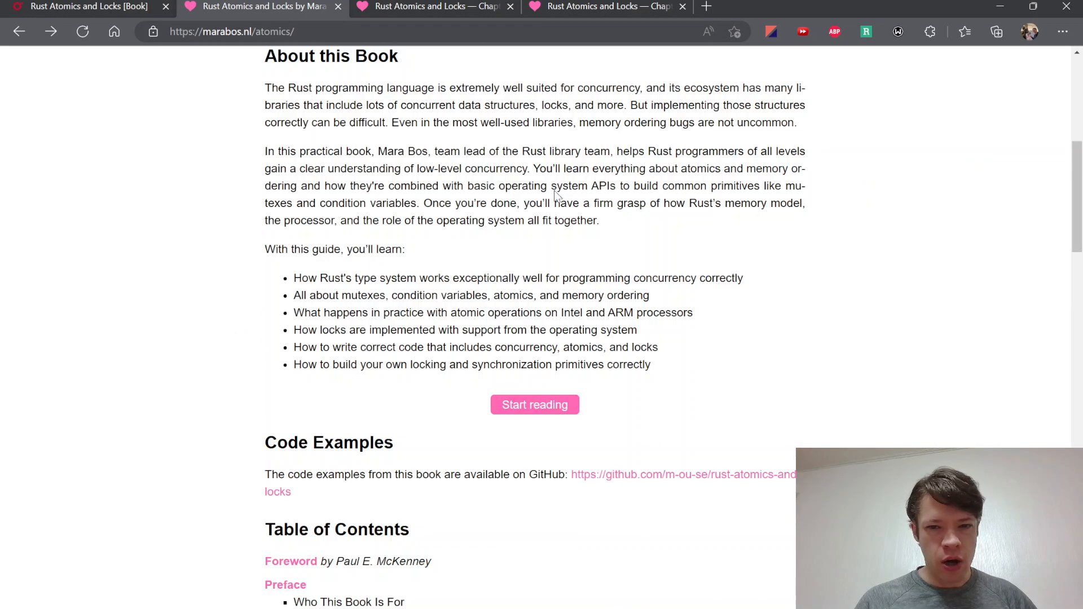
scroll(down, 3)
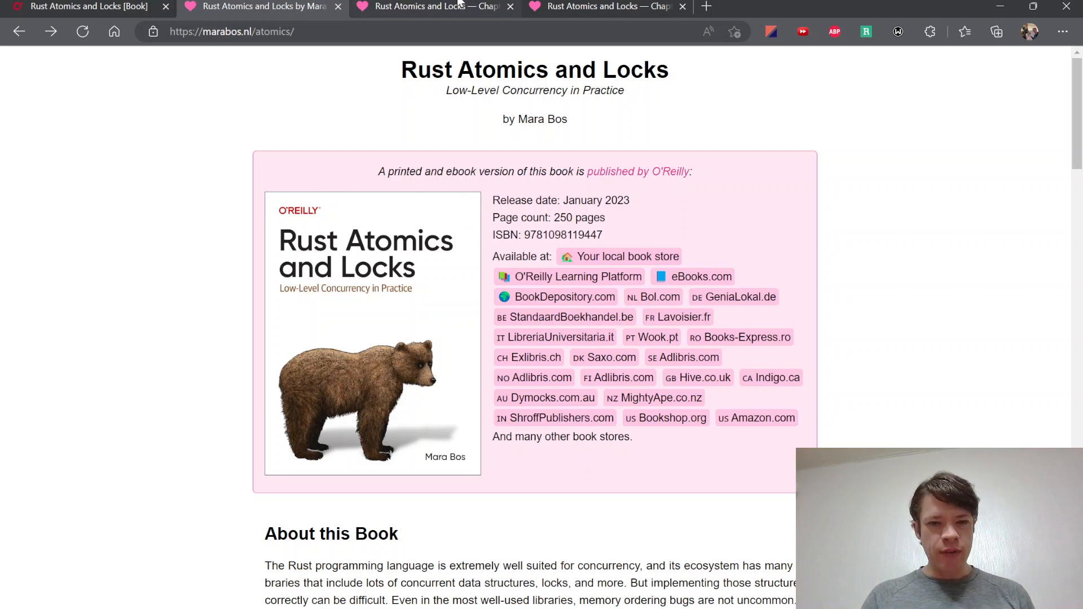
mouse_move(335, 214)
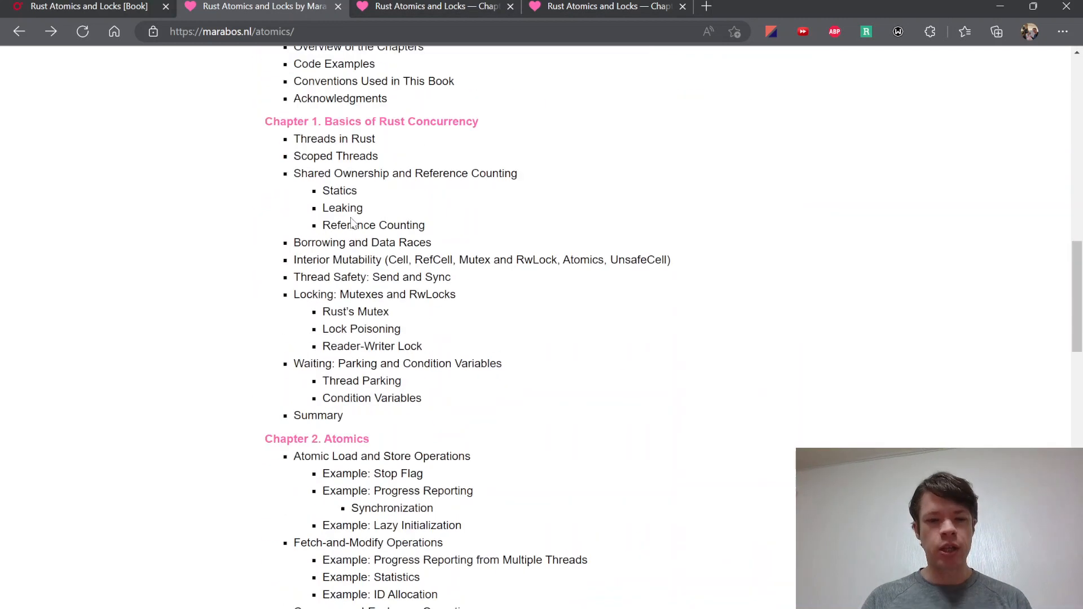
scroll(down, 3)
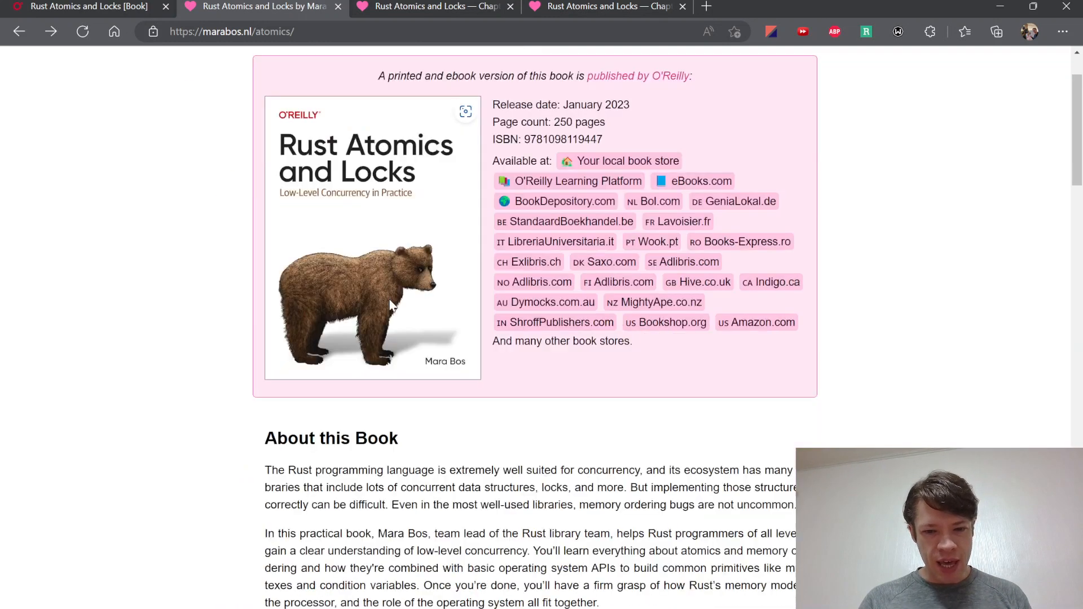
scroll(down, 3)
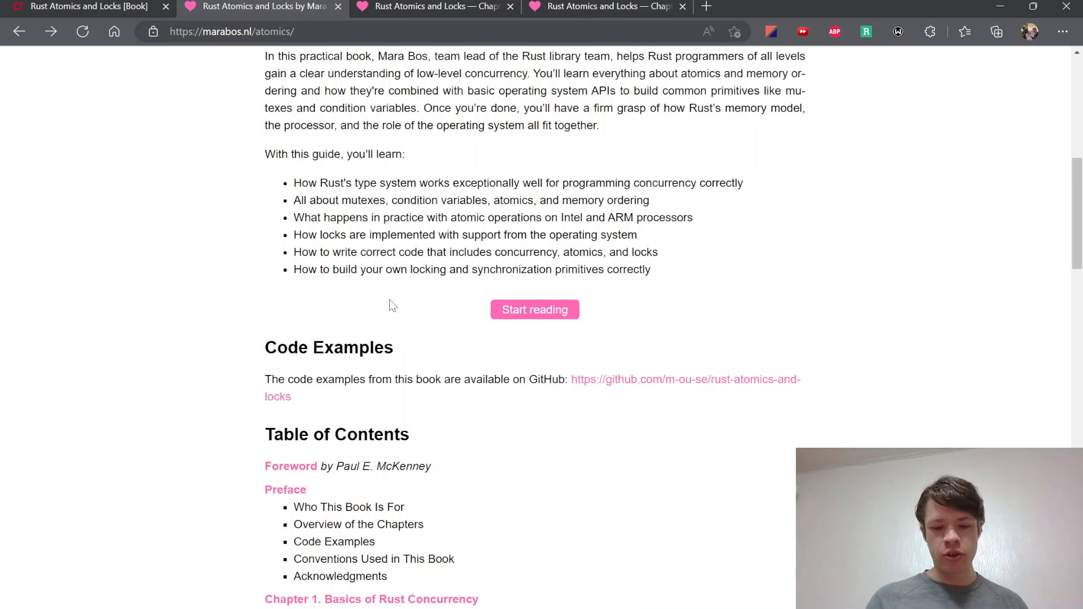
scroll(down, 3)
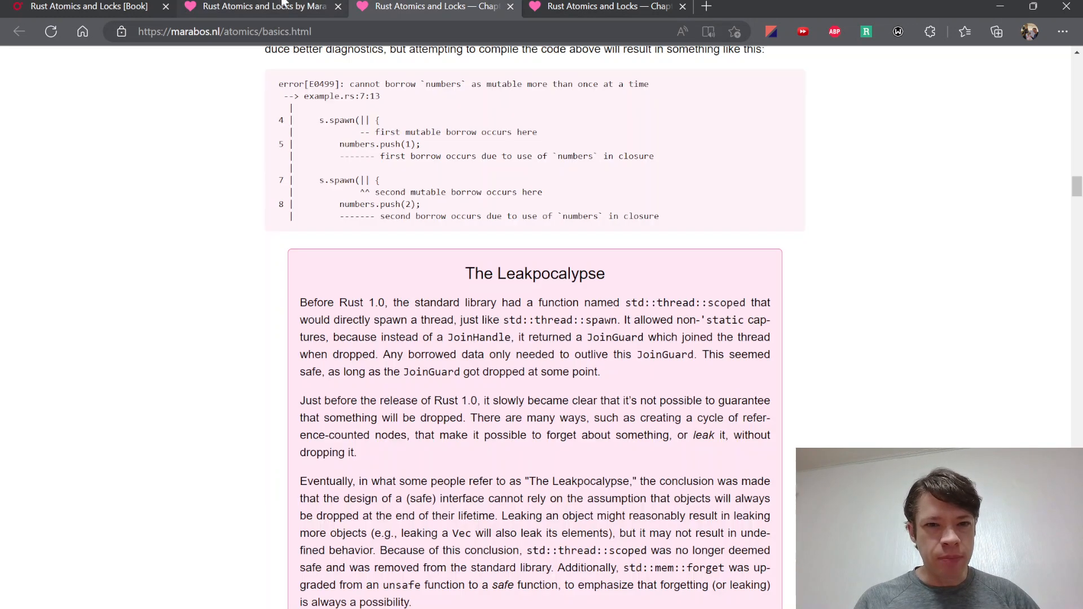
scroll(up, 3)
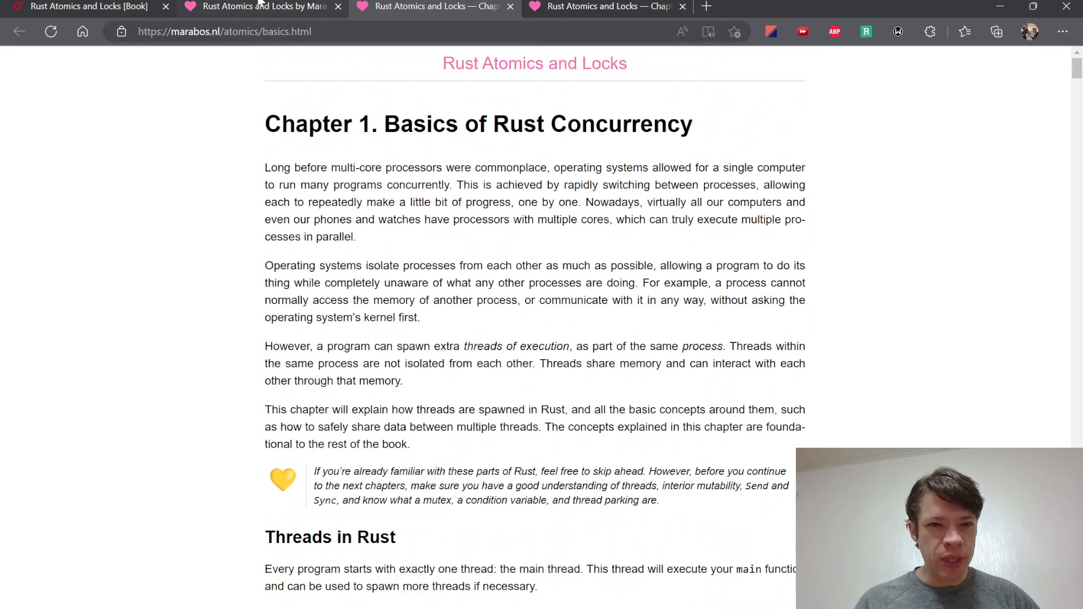
scroll(down, 3)
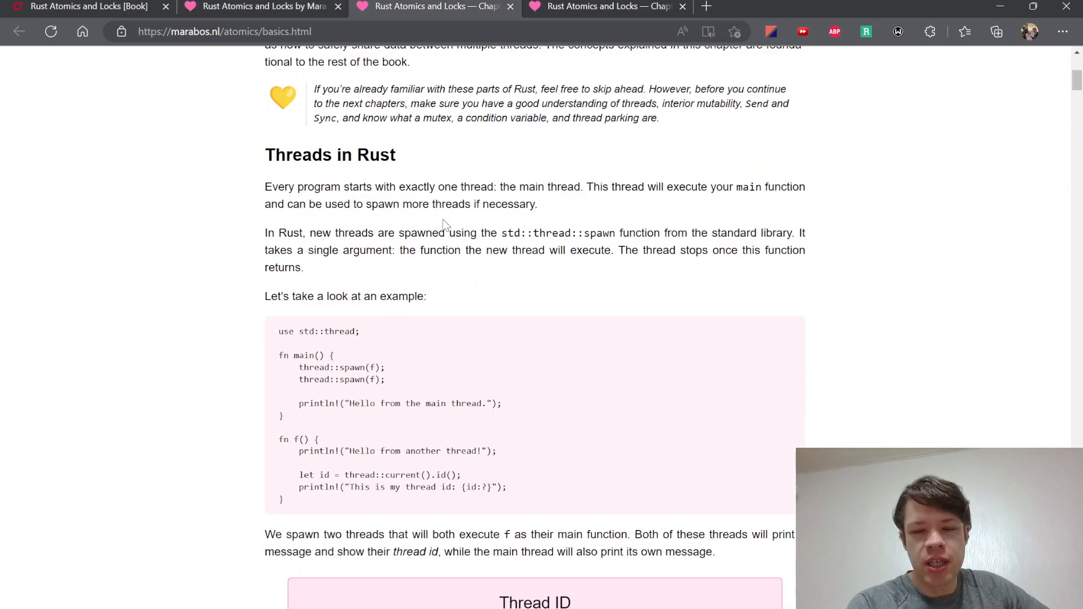
scroll(down, 3)
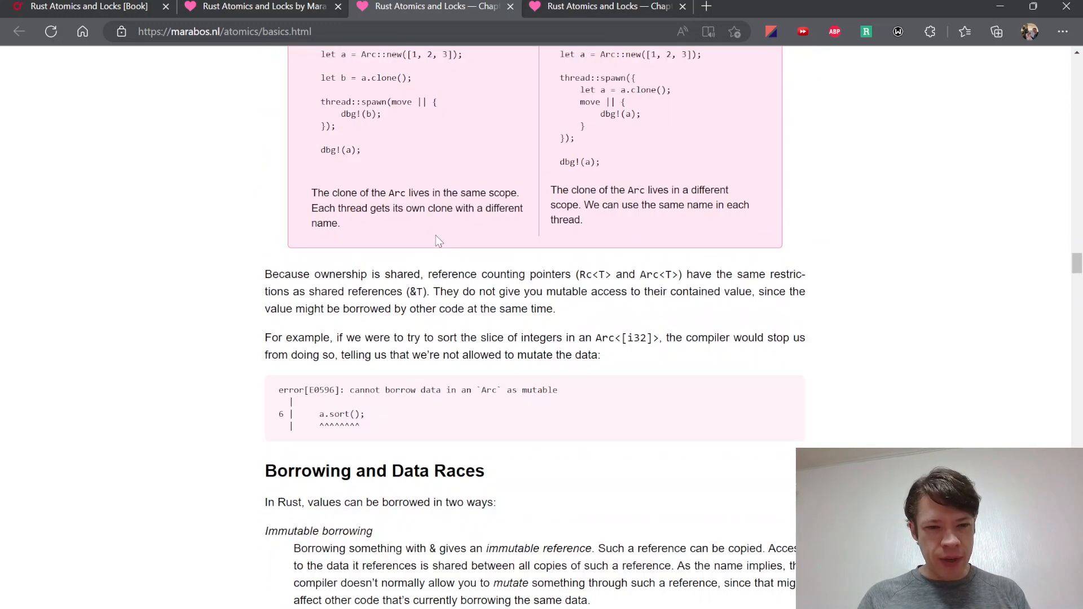
scroll(down, 3)
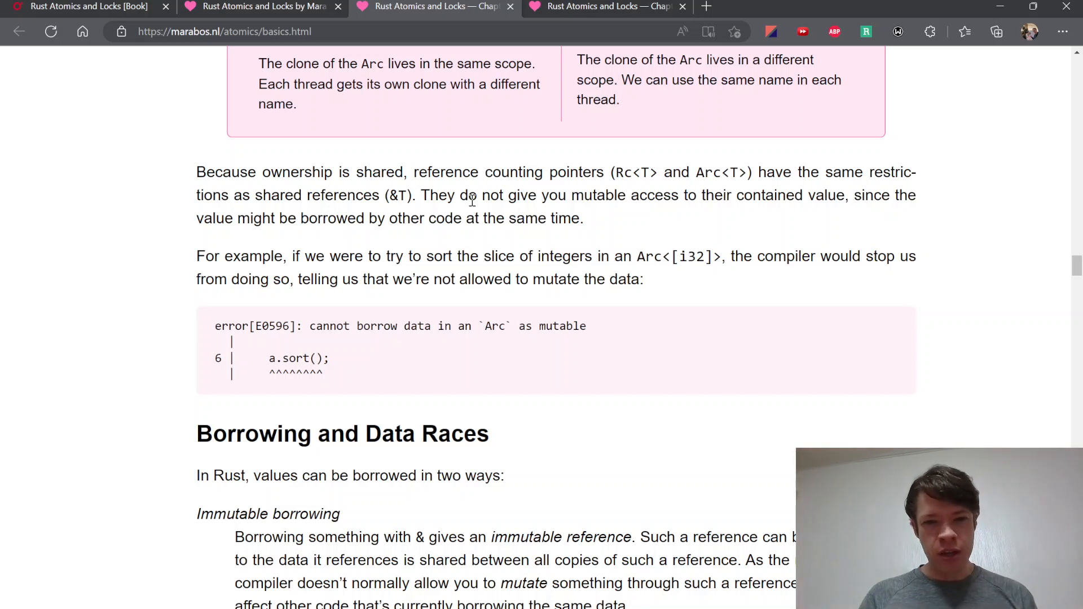
scroll(down, 3)
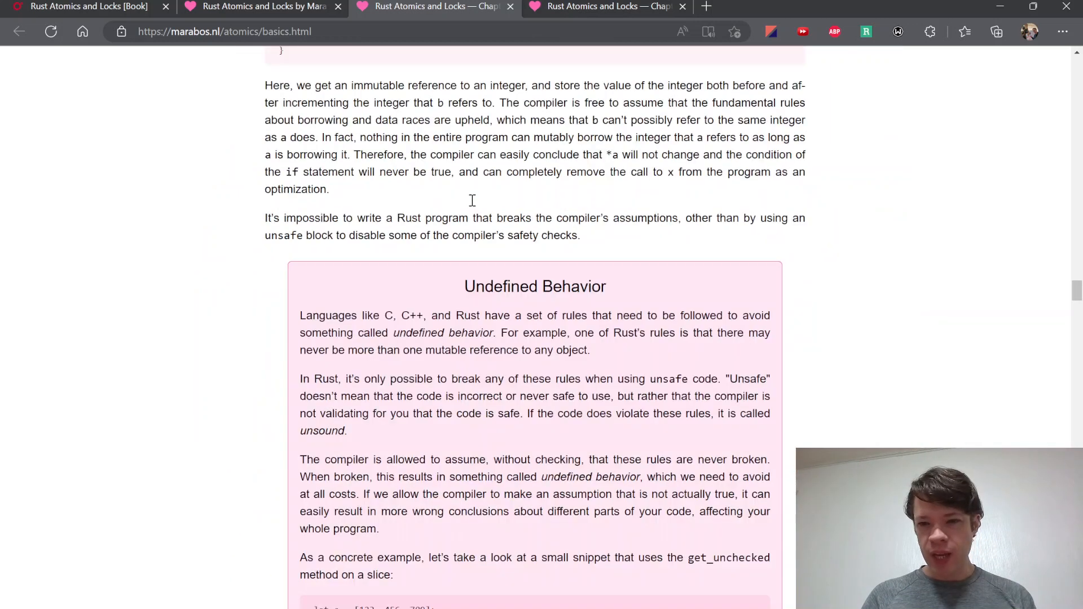
scroll(down, 3)
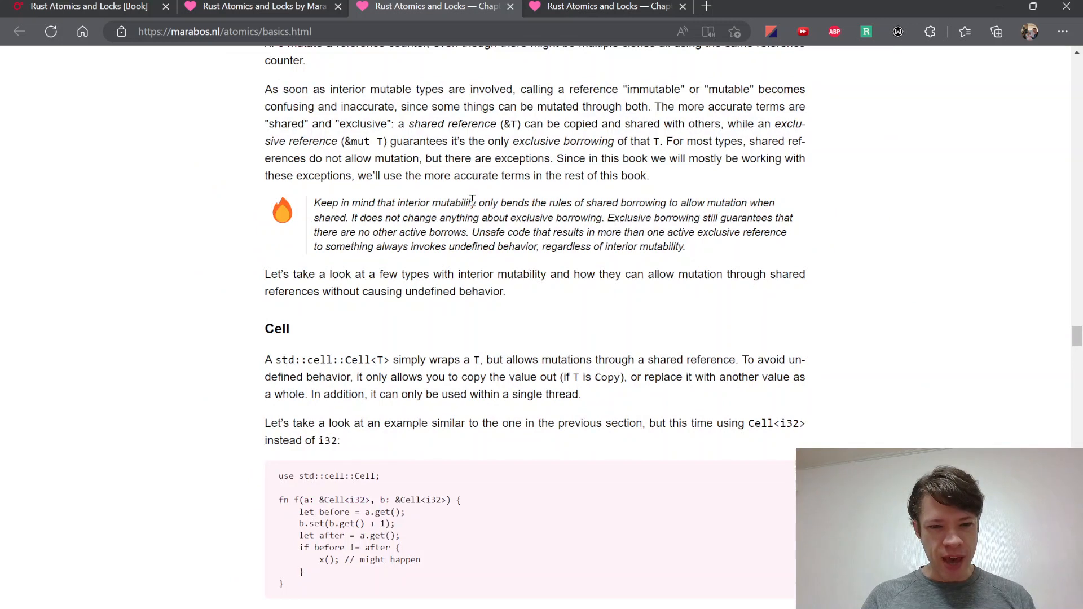
scroll(down, 3)
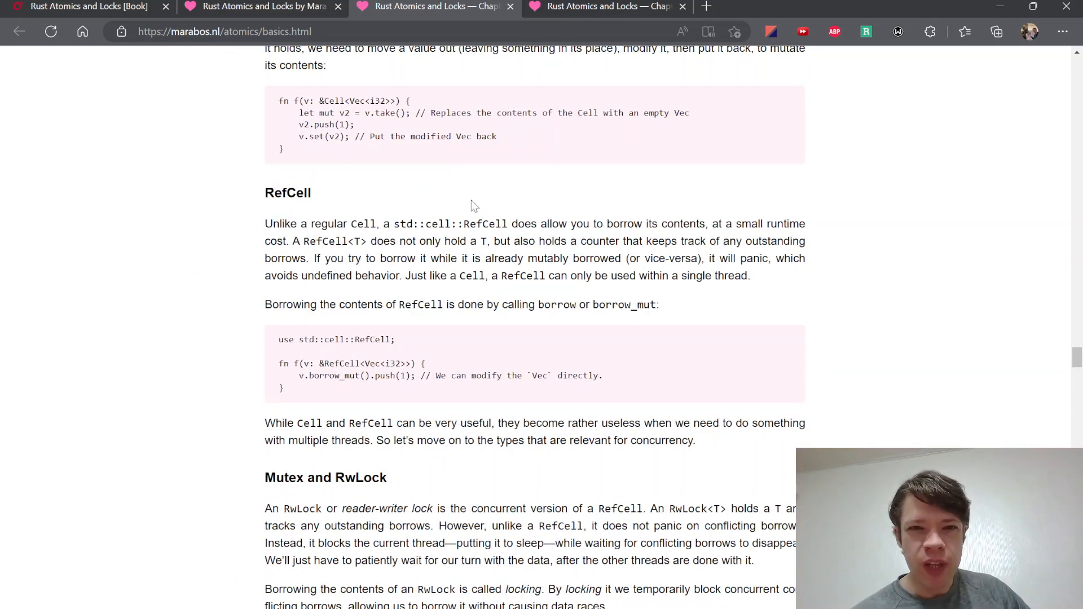
scroll(down, 3)
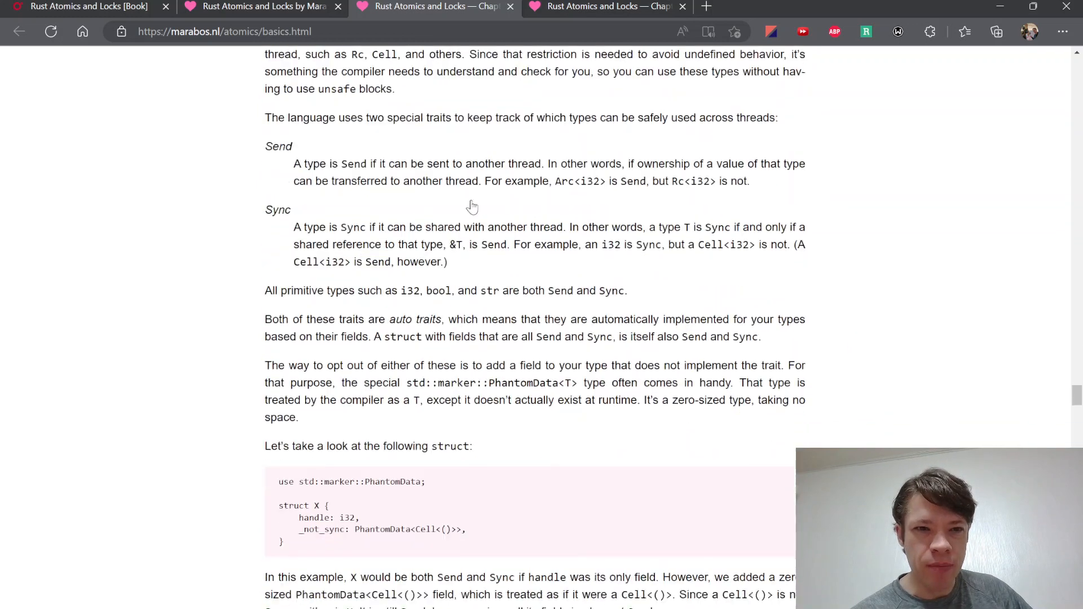
scroll(down, 3)
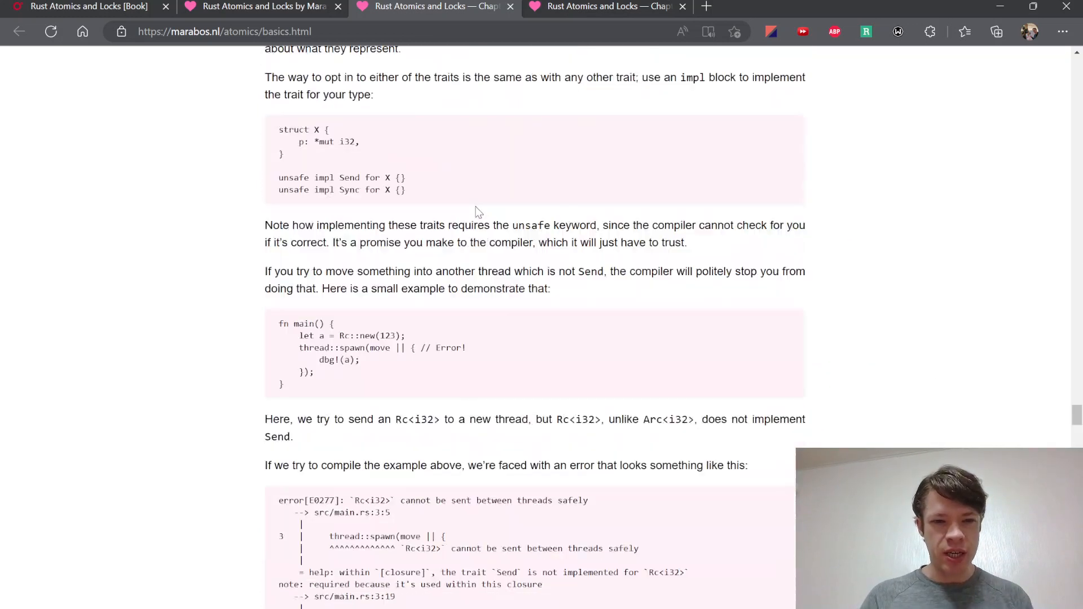
click(19, 32)
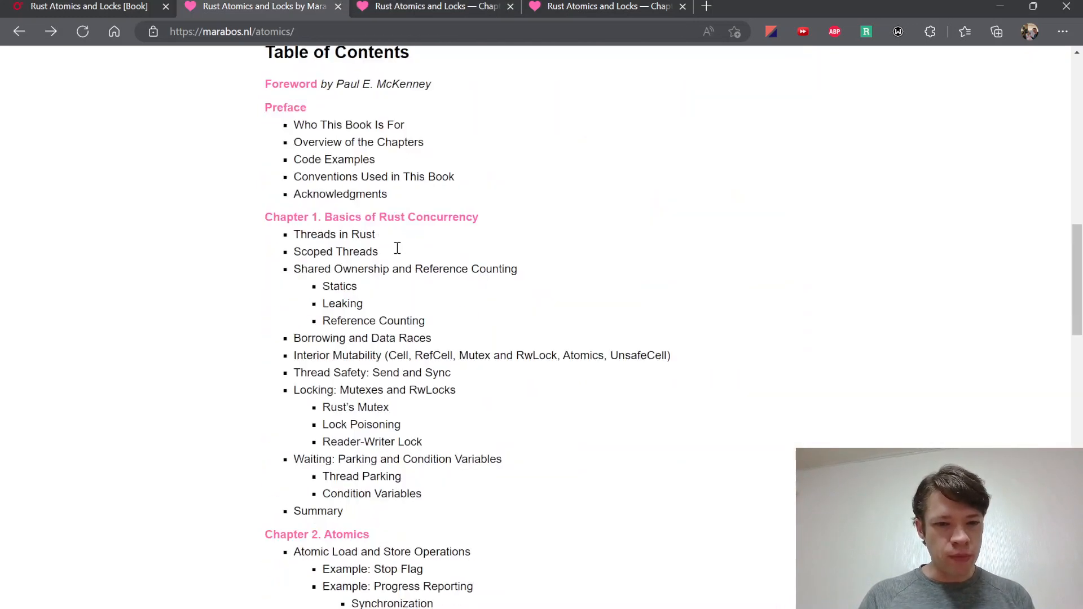
Scroll the hardware chapter down to 'The MESI protocol' section.
scroll(down, 3)
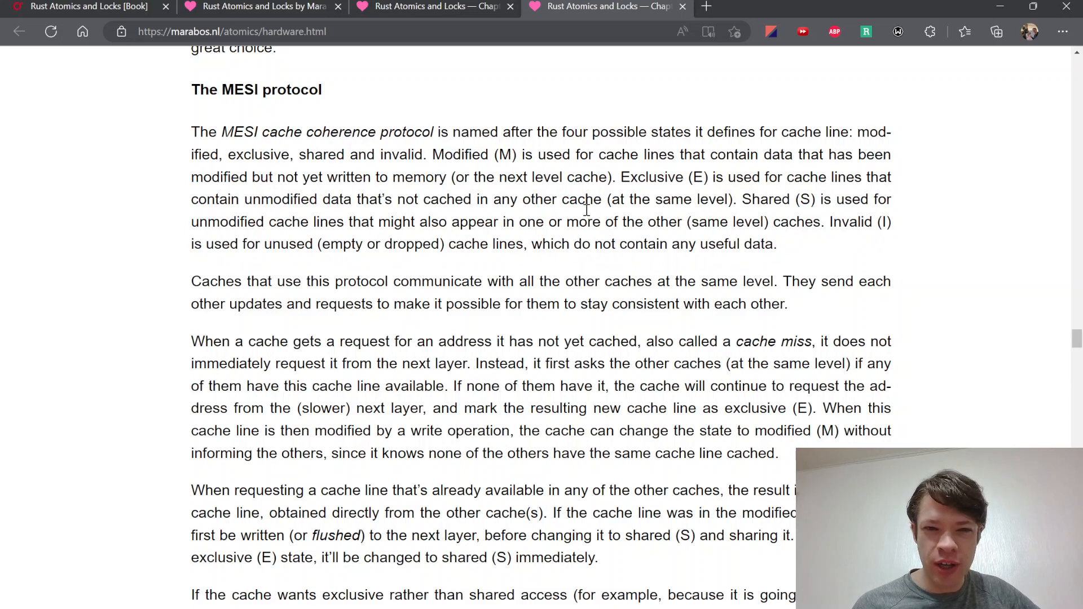
Read through the MESI section, highlighting the shared cache lines paragraph, down to the ARM64 ordering examples.
scroll(down, 3)
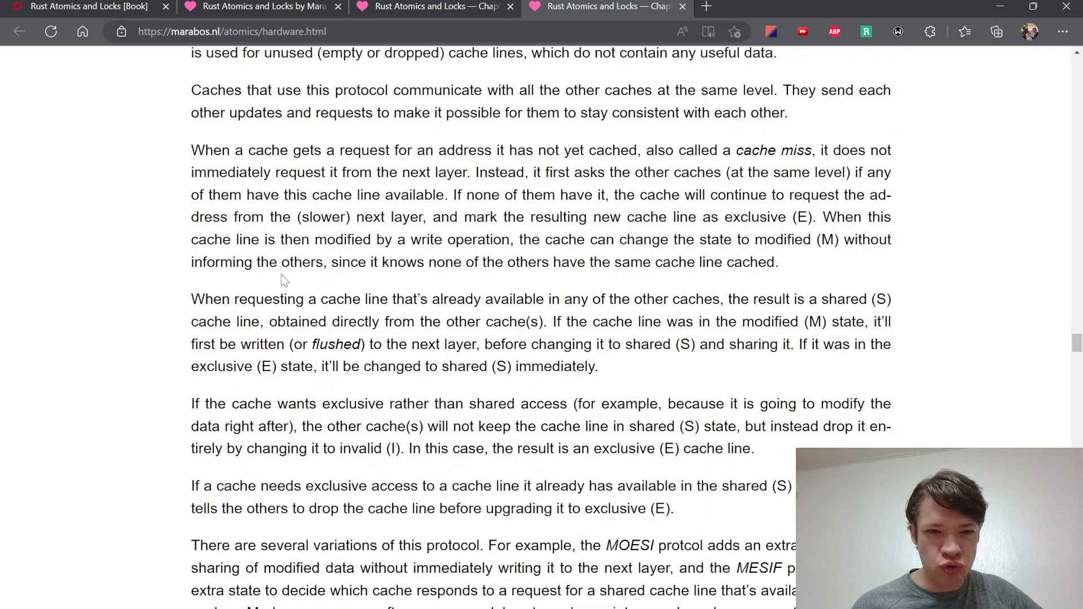
drag(211, 298, 650, 344)
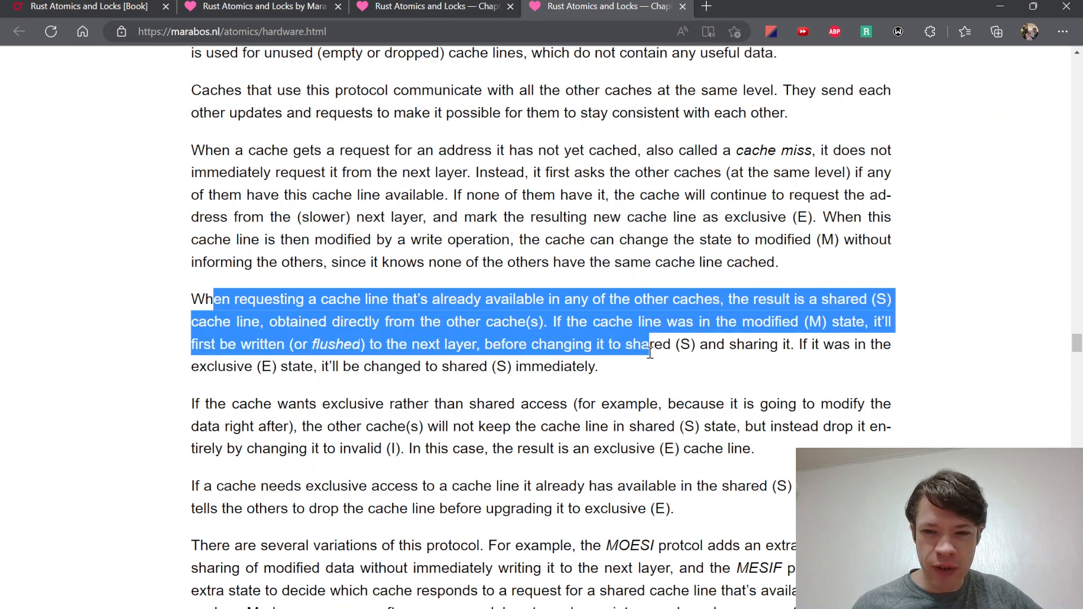
scroll(down, 3)
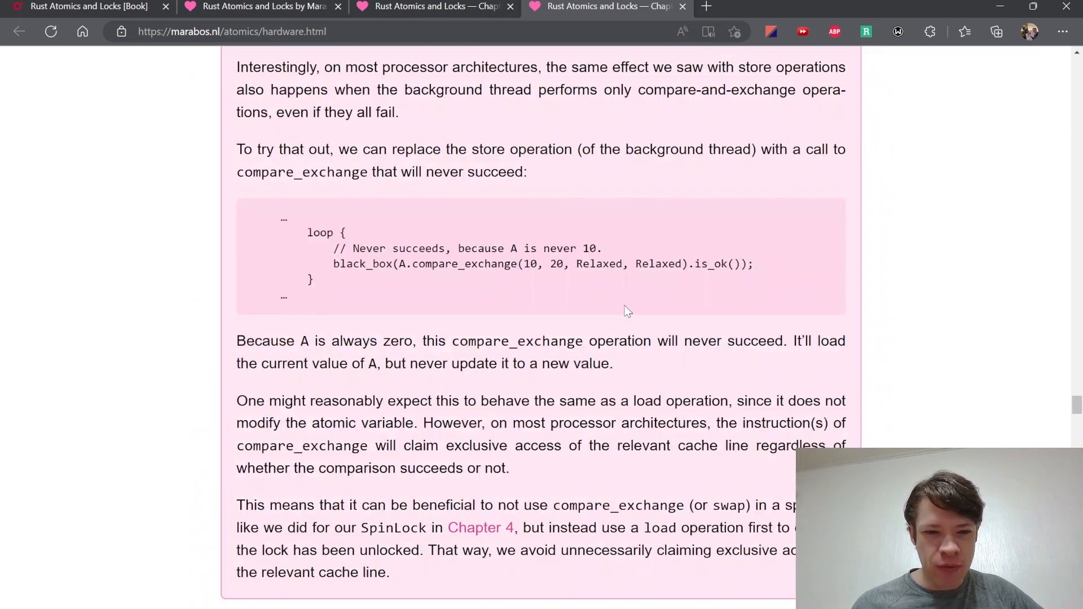
scroll(down, 3)
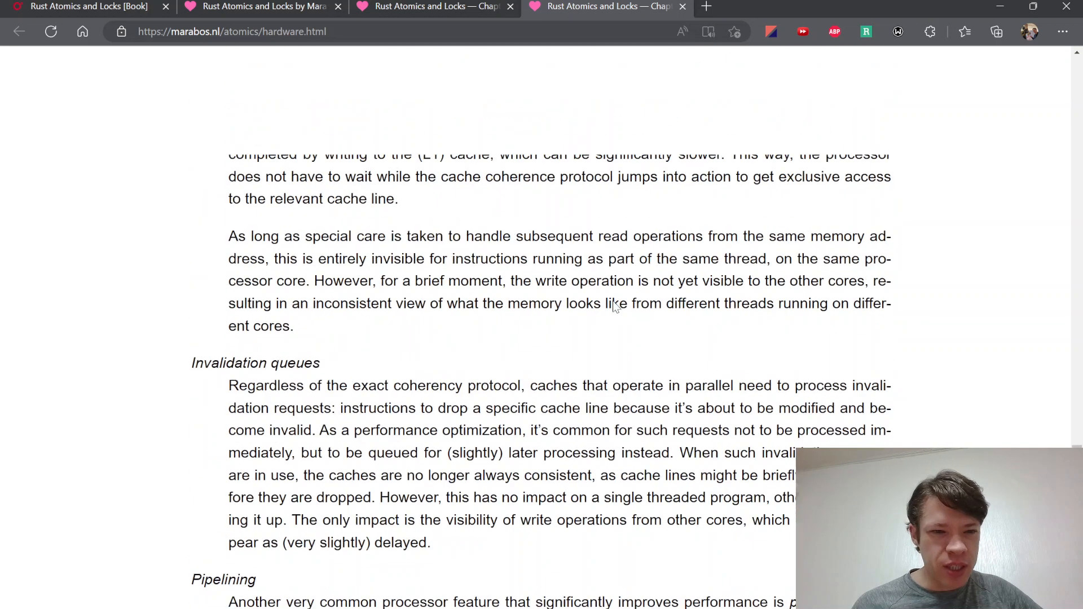
scroll(down, 3)
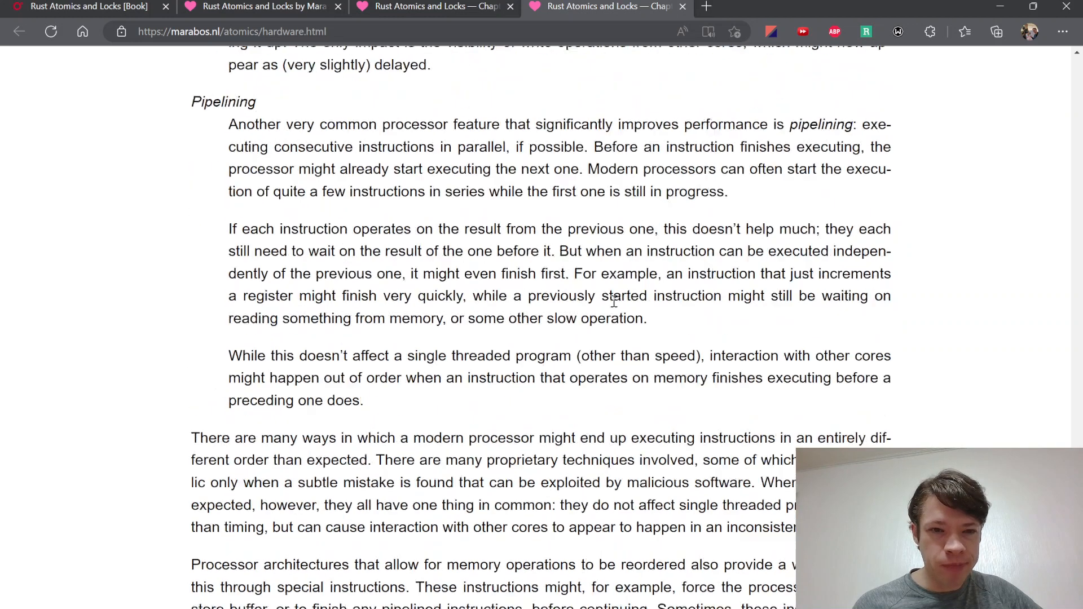
scroll(down, 3)
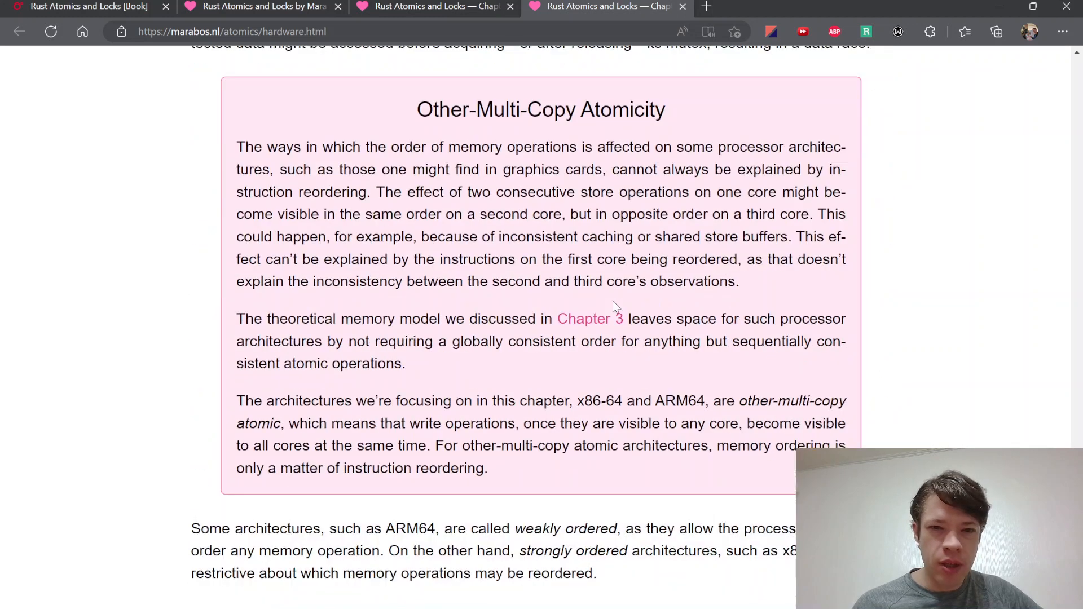
scroll(down, 3)
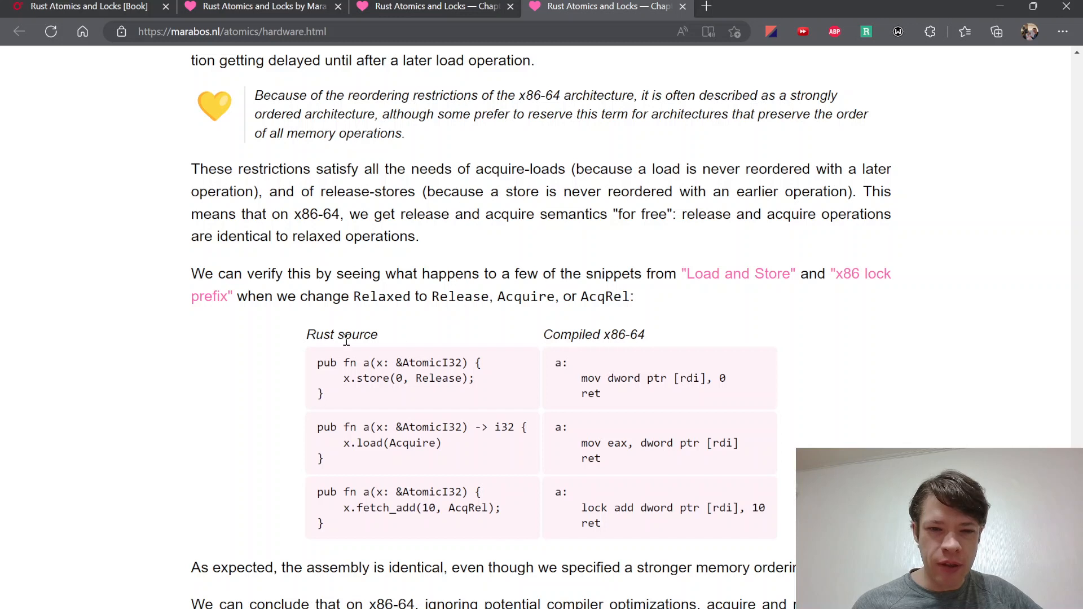
scroll(down, 3)
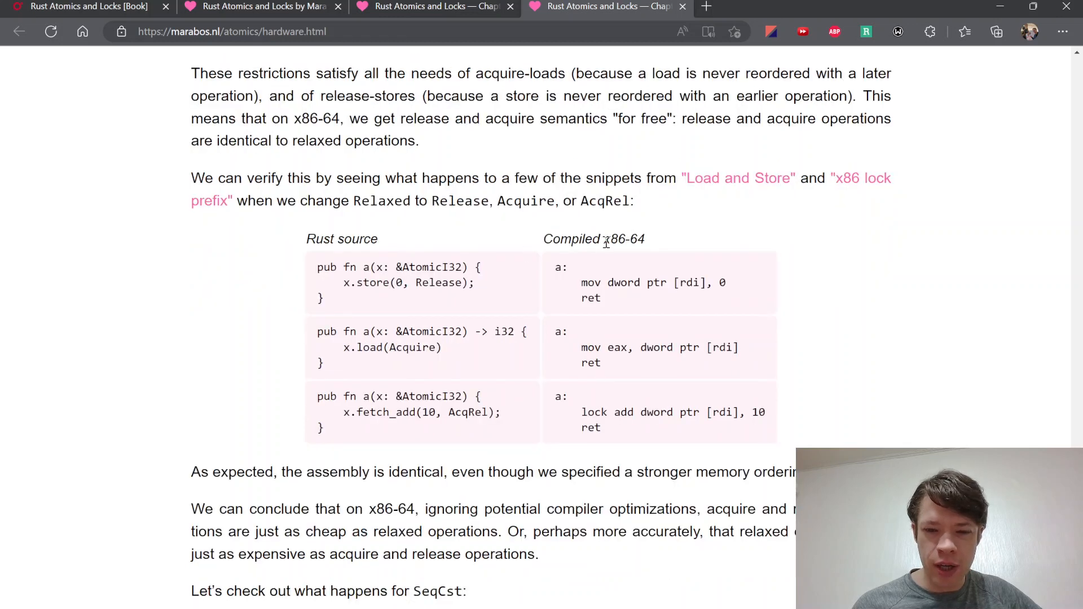
scroll(down, 3)
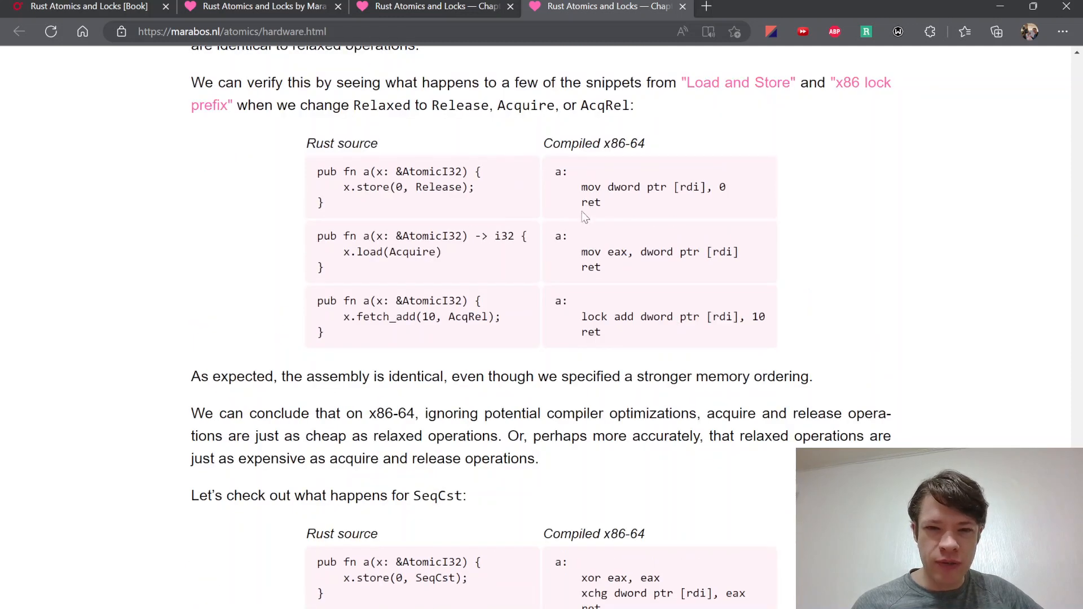
mouse_move(585, 288)
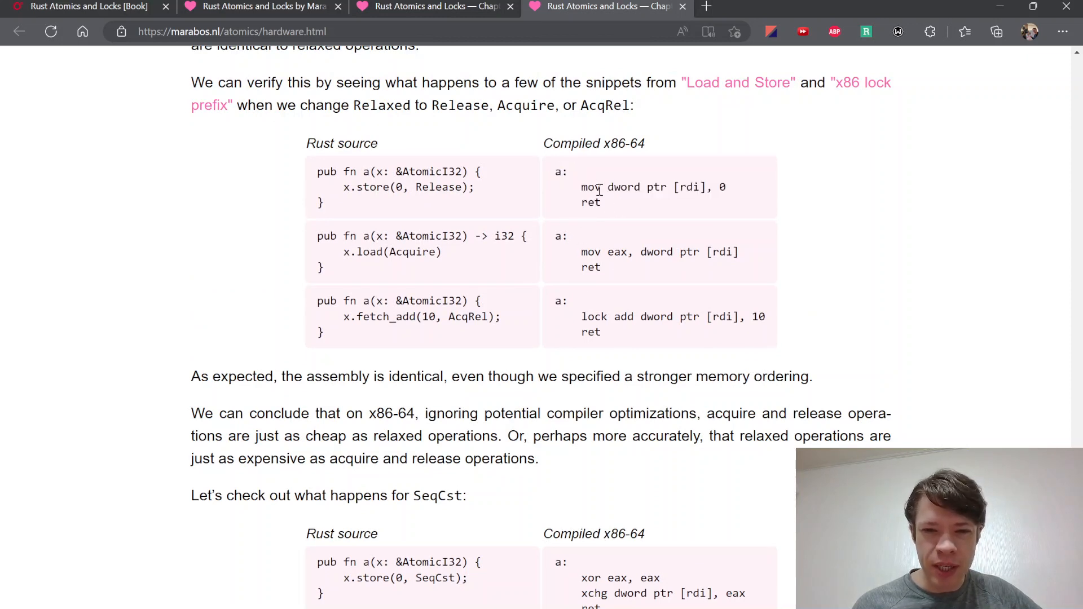
scroll(down, 3)
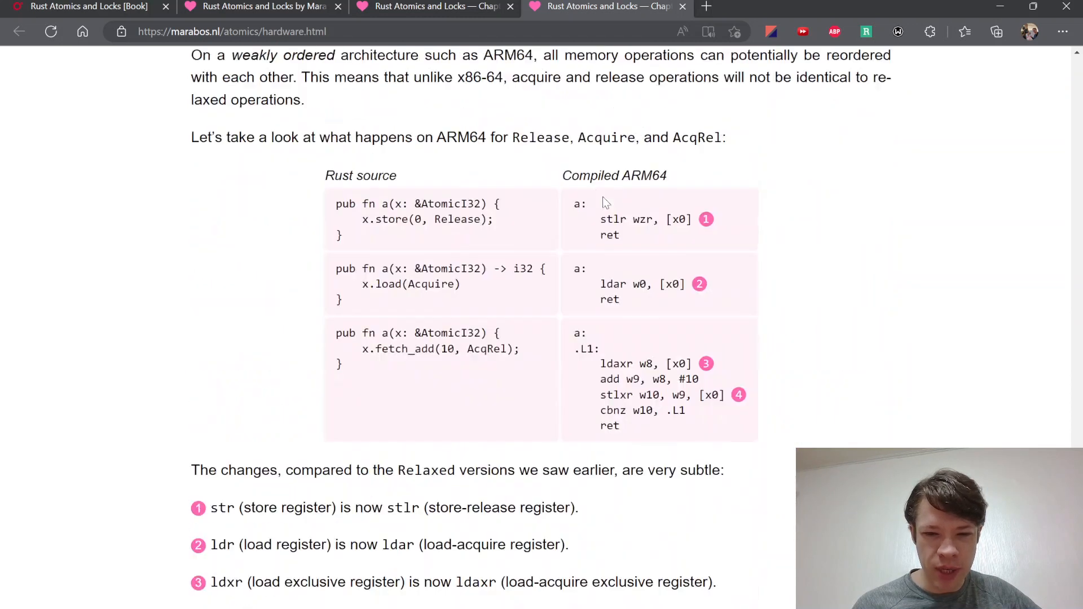
Switch back to the book's table of contents tab.
click(260, 7)
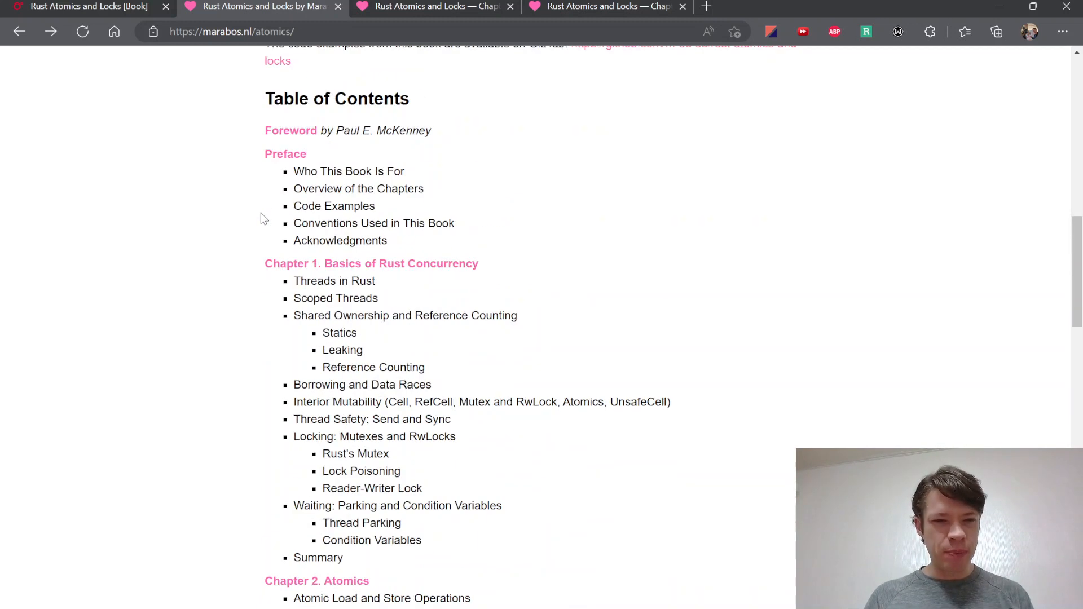
scroll(down, 3)
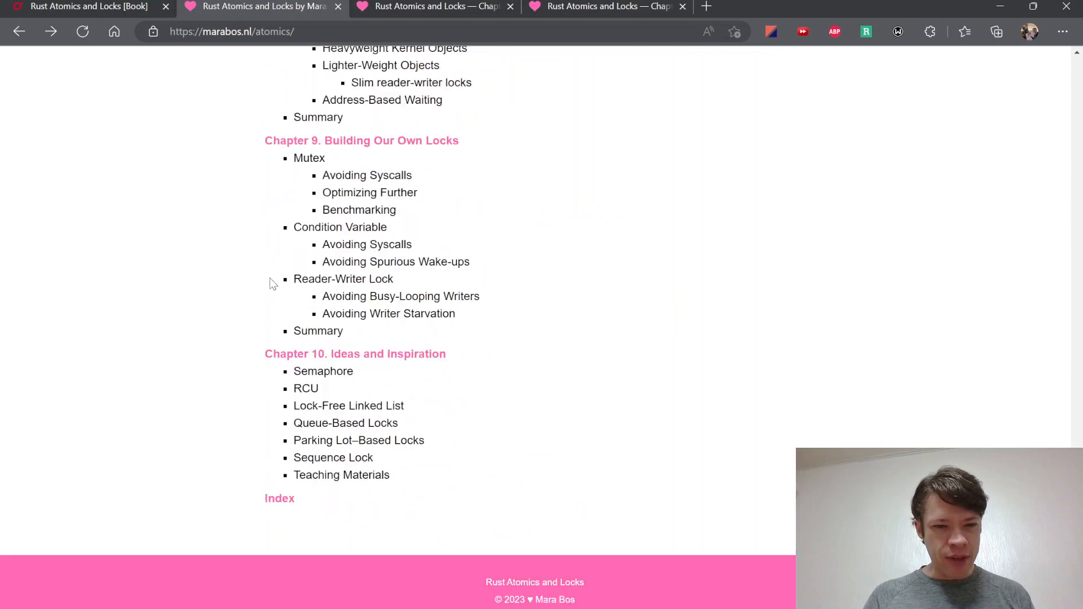
mouse_move(356, 353)
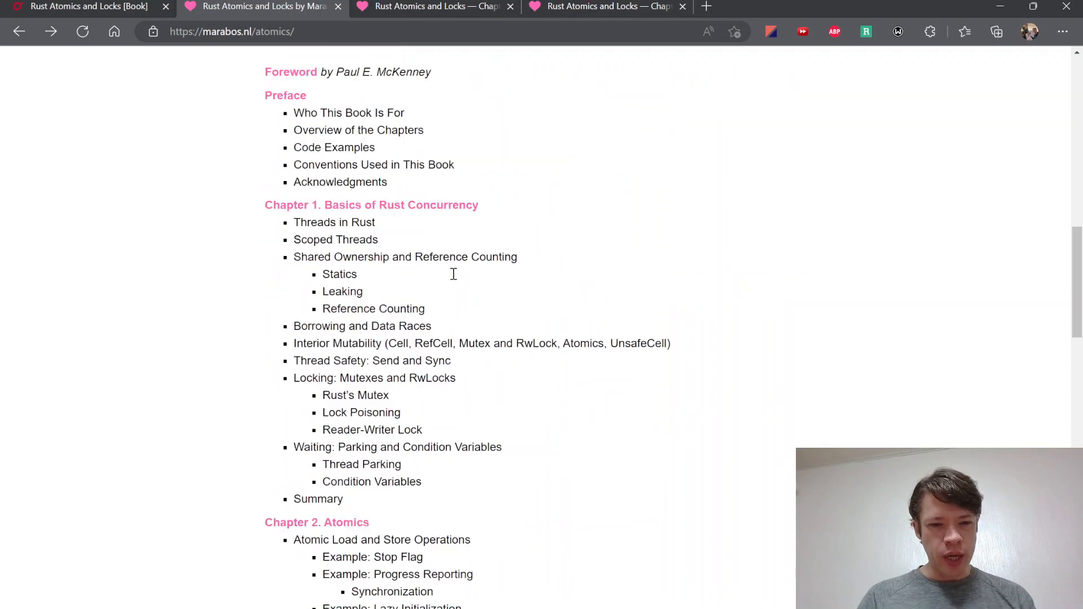
scroll(down, 3)
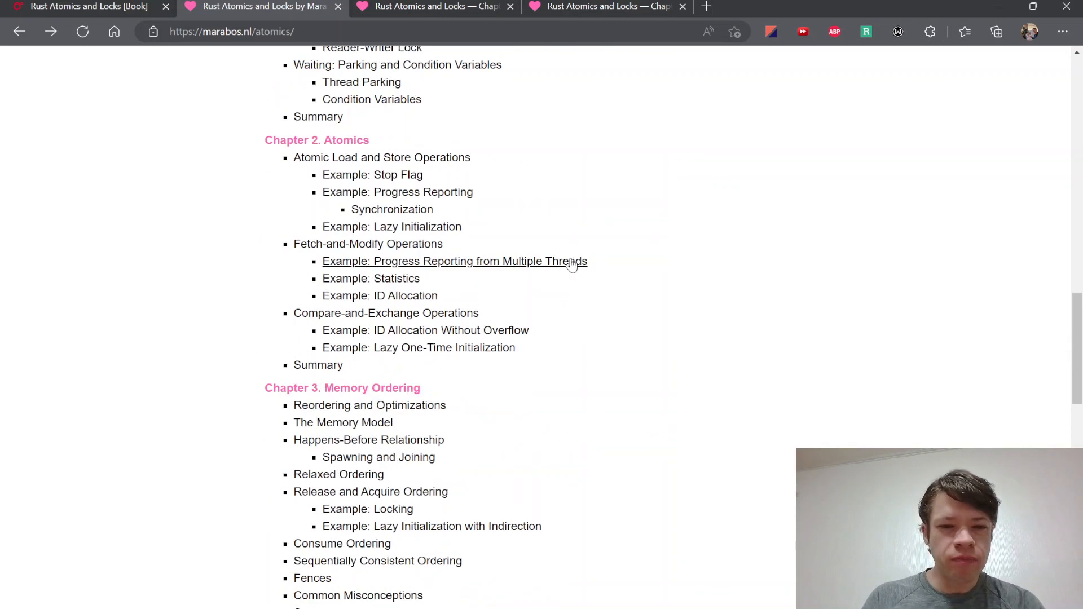